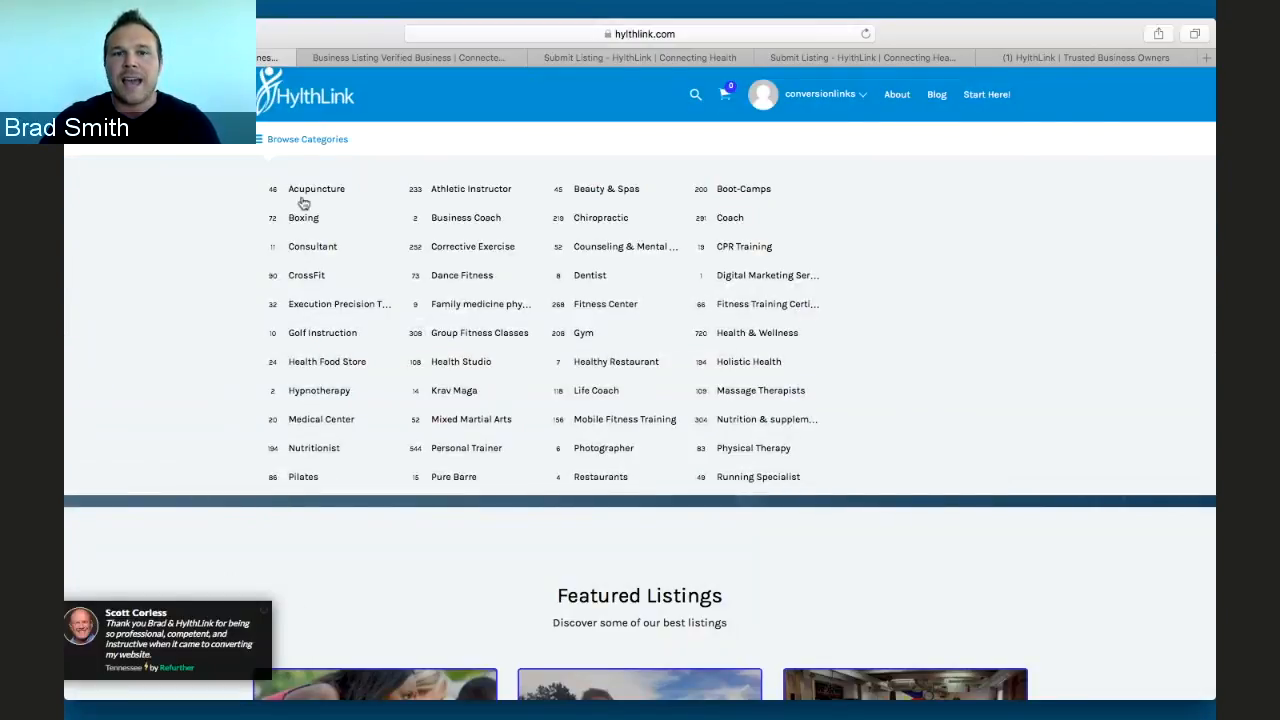
Step: Review the Free Verified Listing page's business questions and name, email and phone fields
scroll(down, 3)
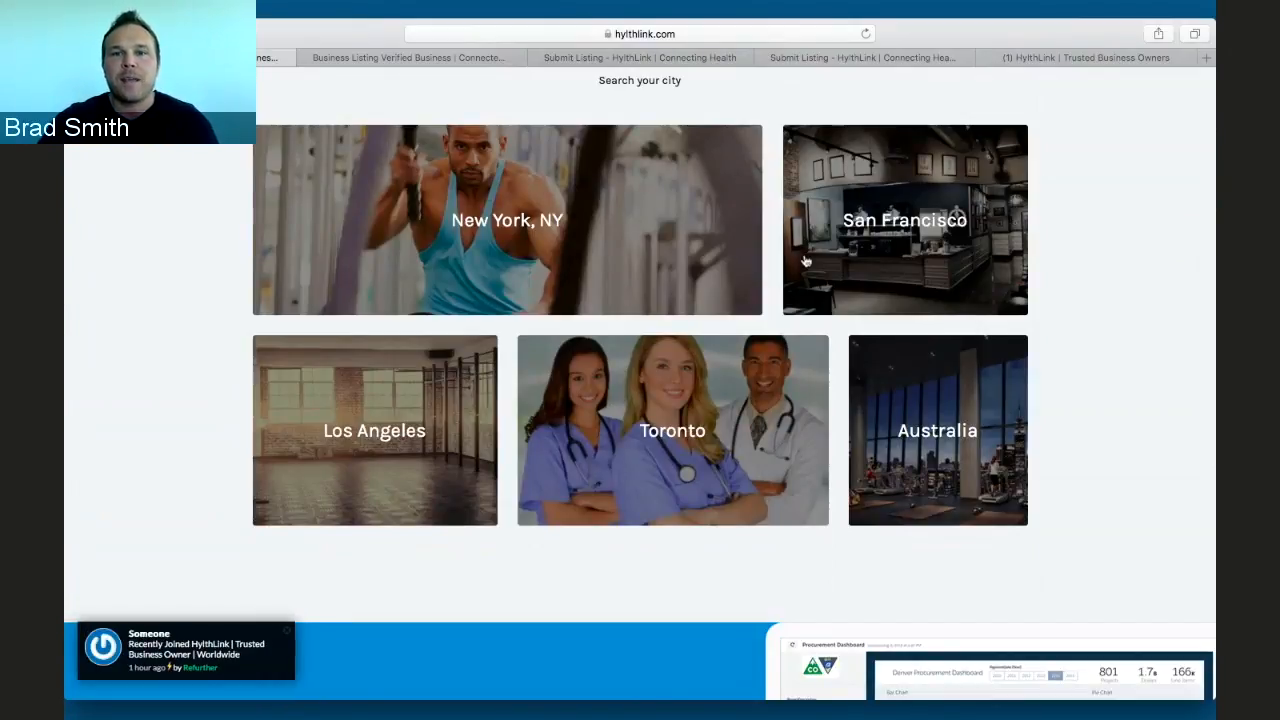
scroll(up, 3)
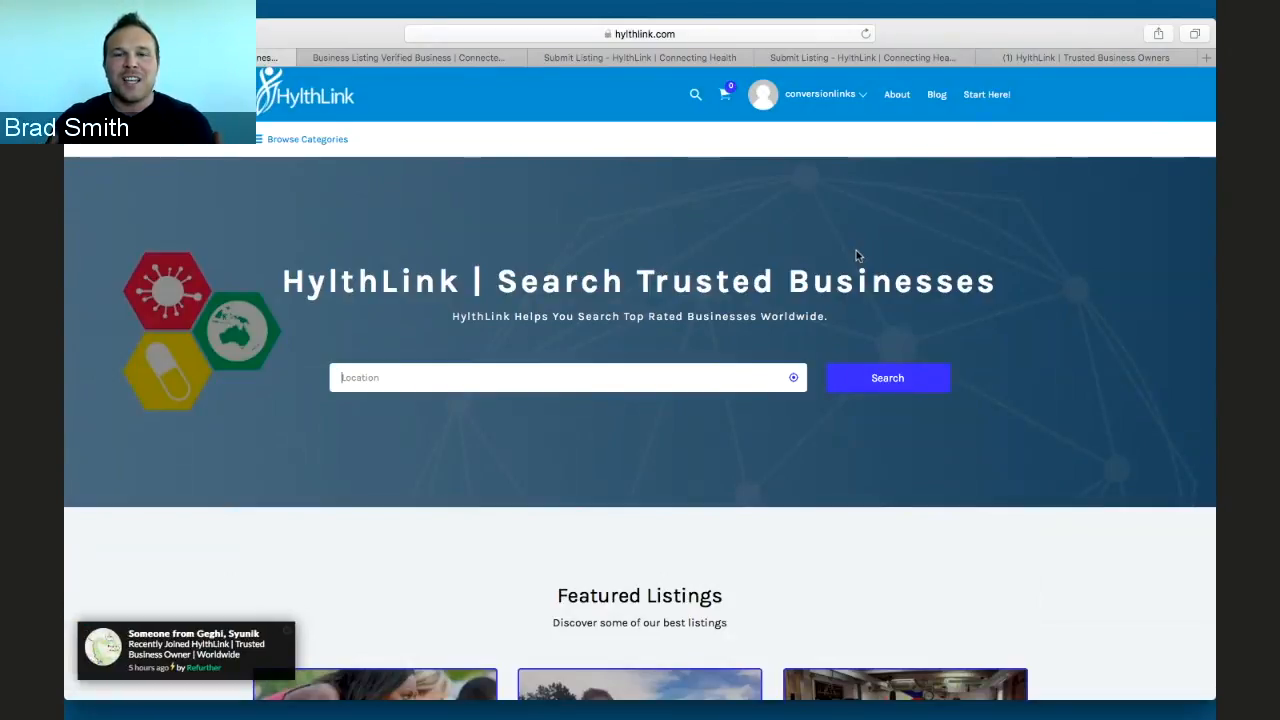
mouse_move(392, 56)
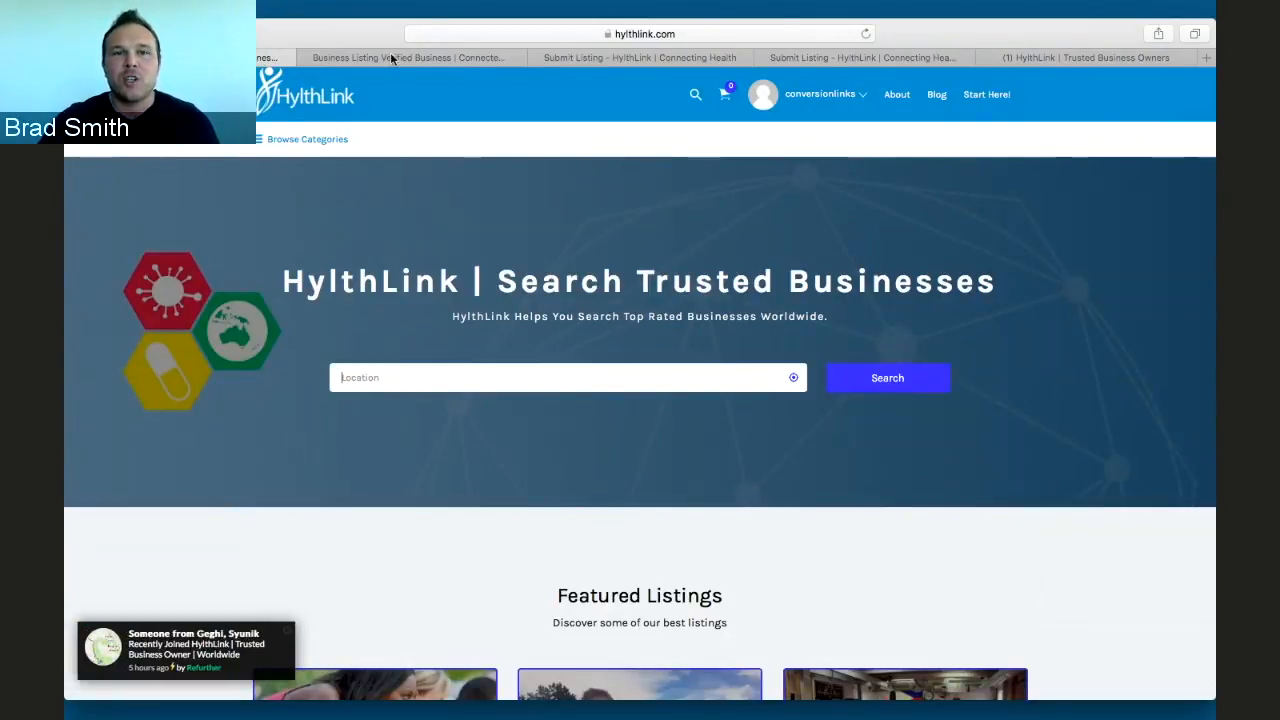
click(408, 58)
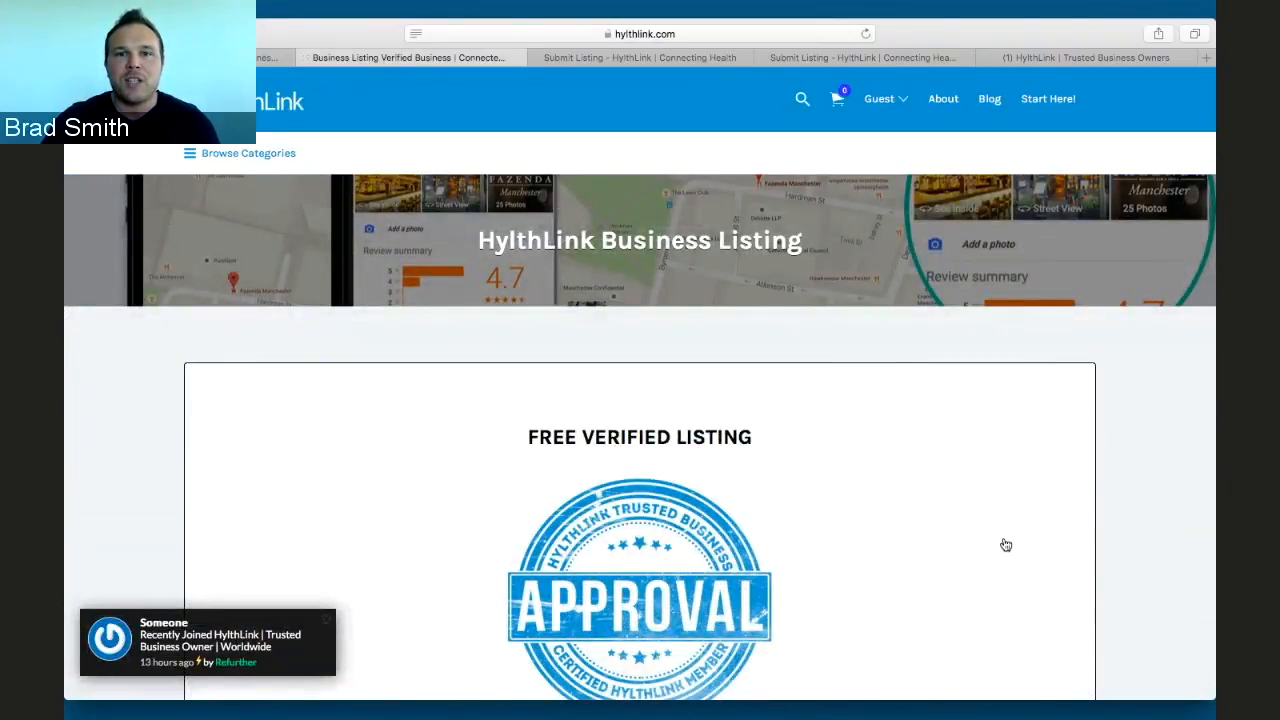
scroll(down, 3)
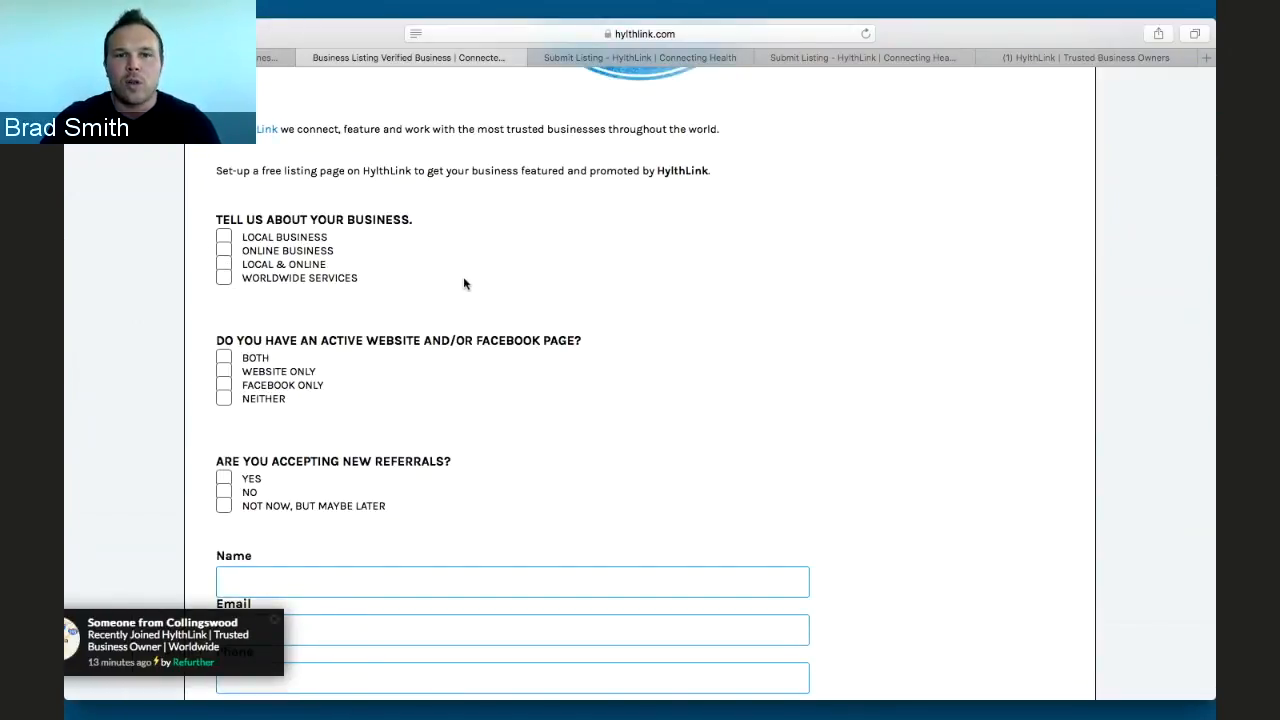
scroll(down, 3)
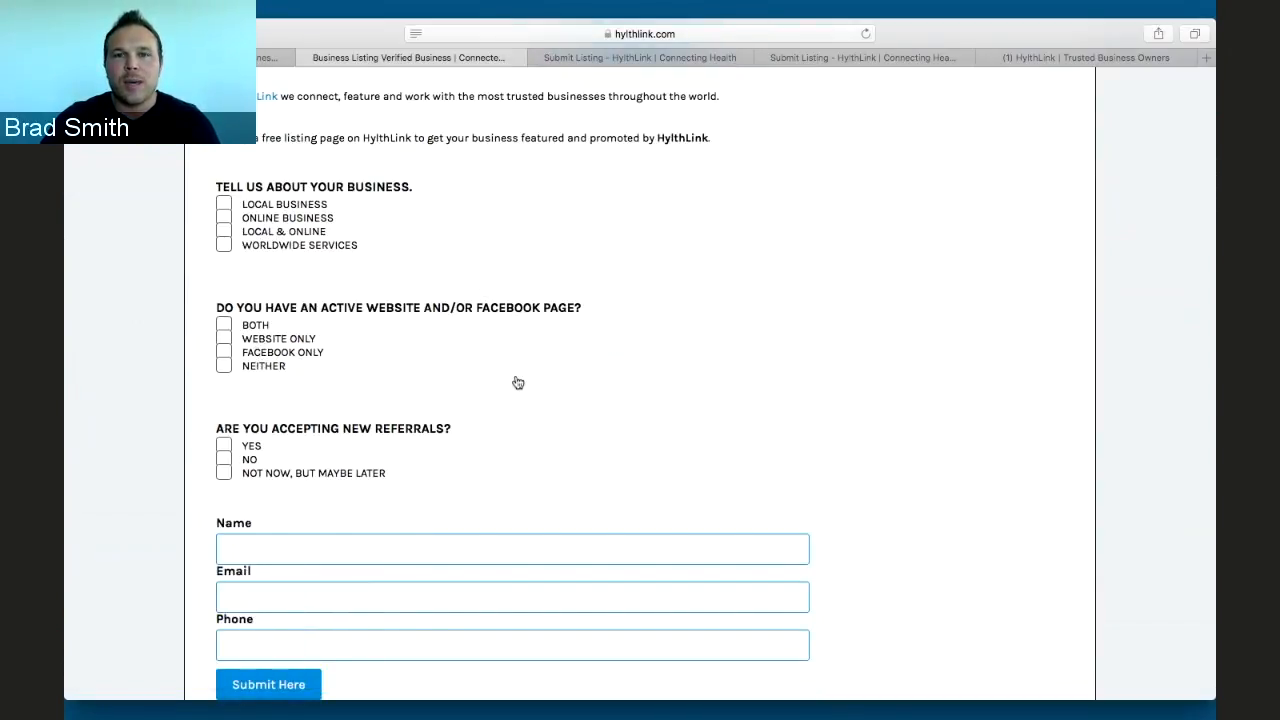
scroll(down, 3)
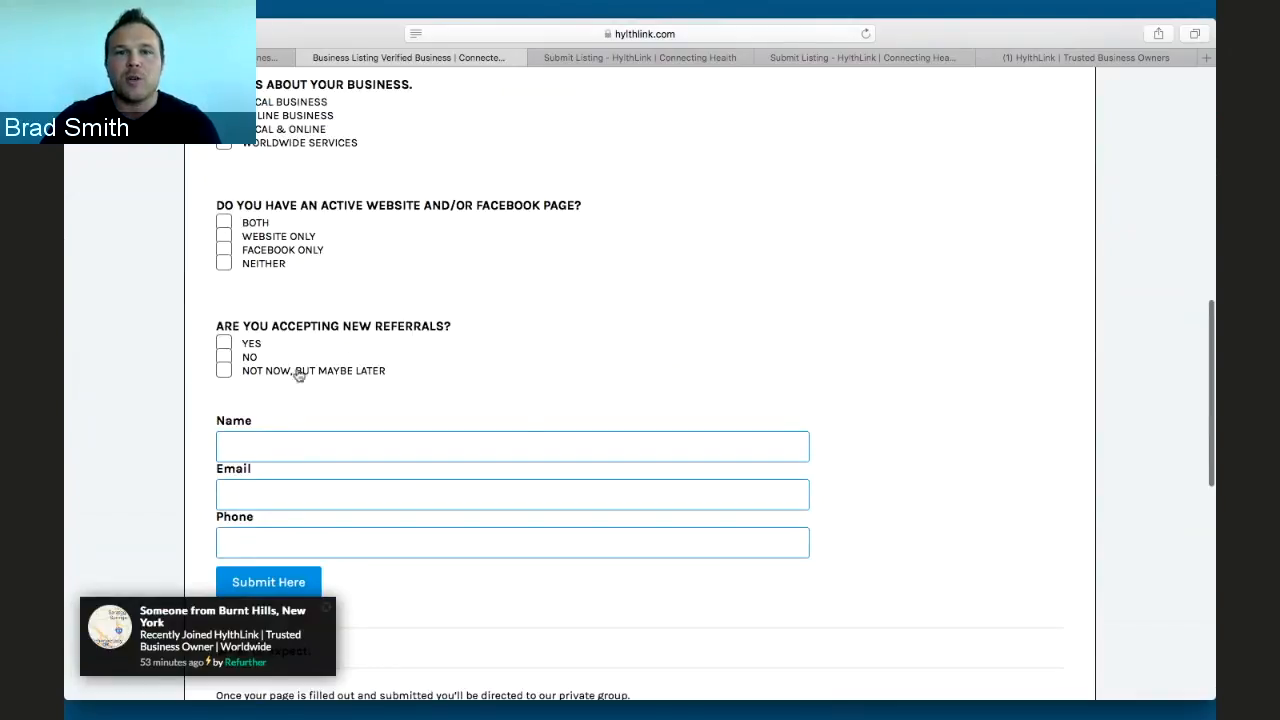
scroll(down, 3)
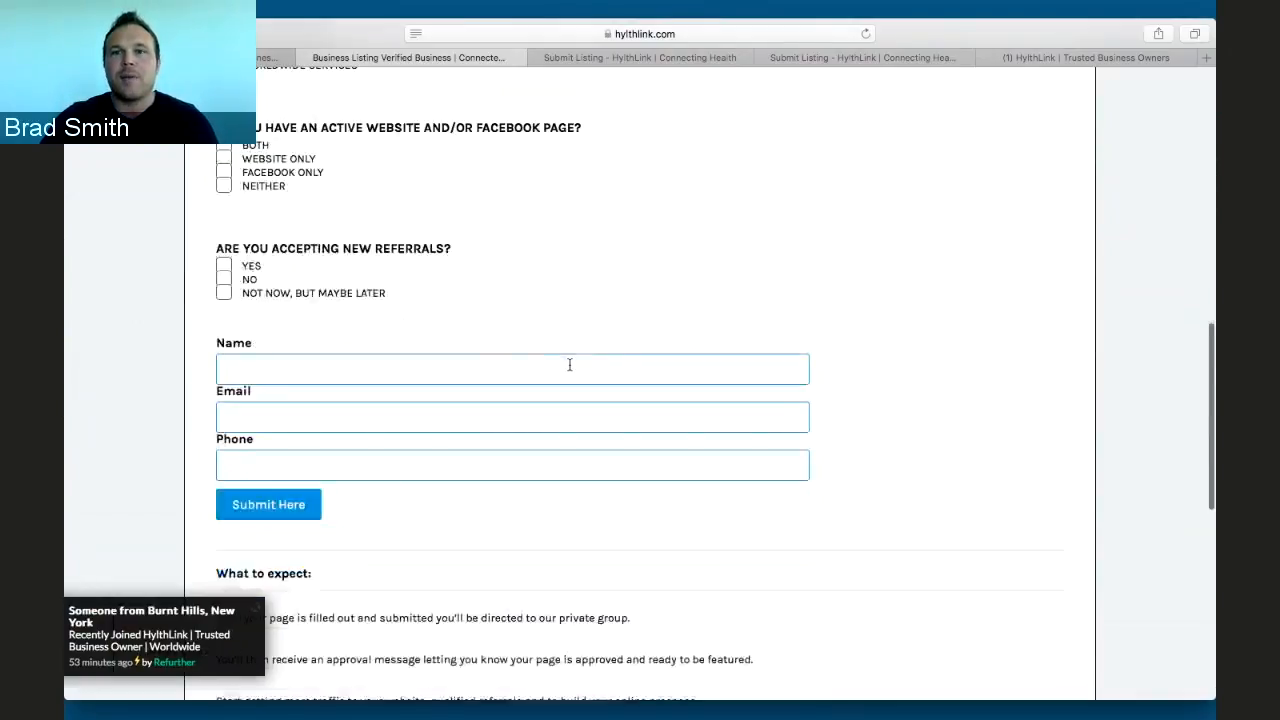
scroll(up, 3)
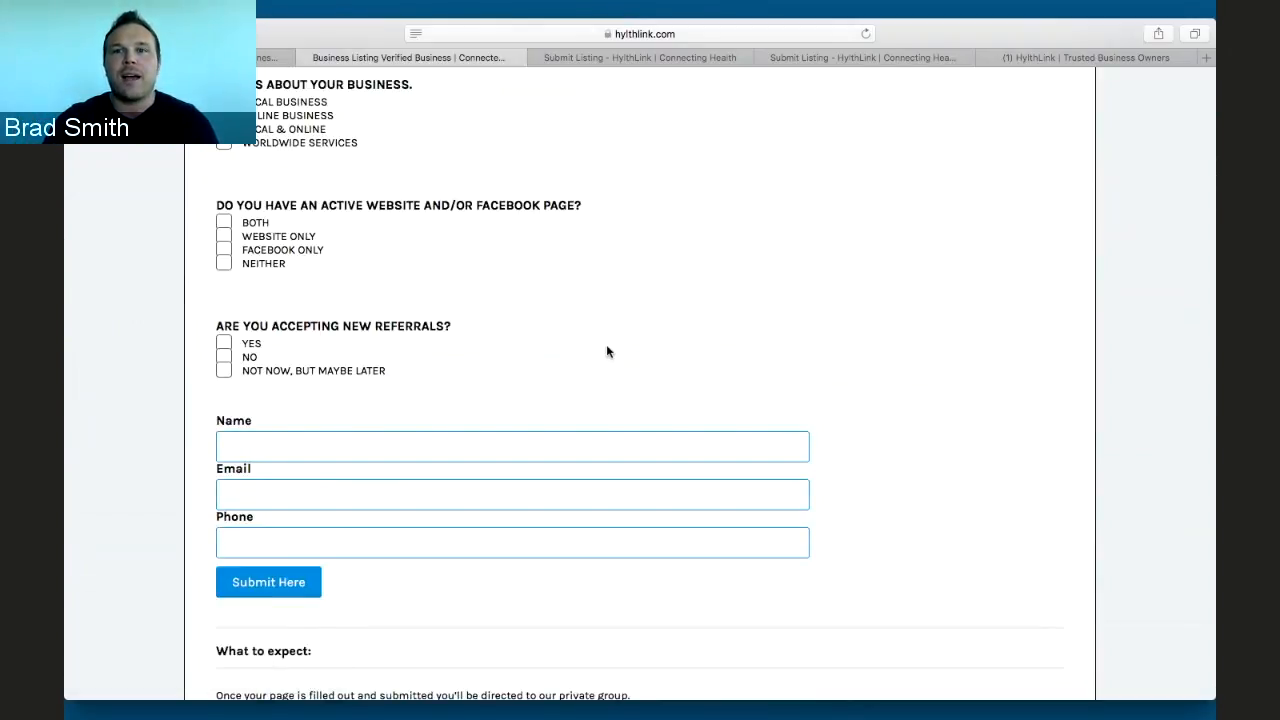
scroll(down, 3)
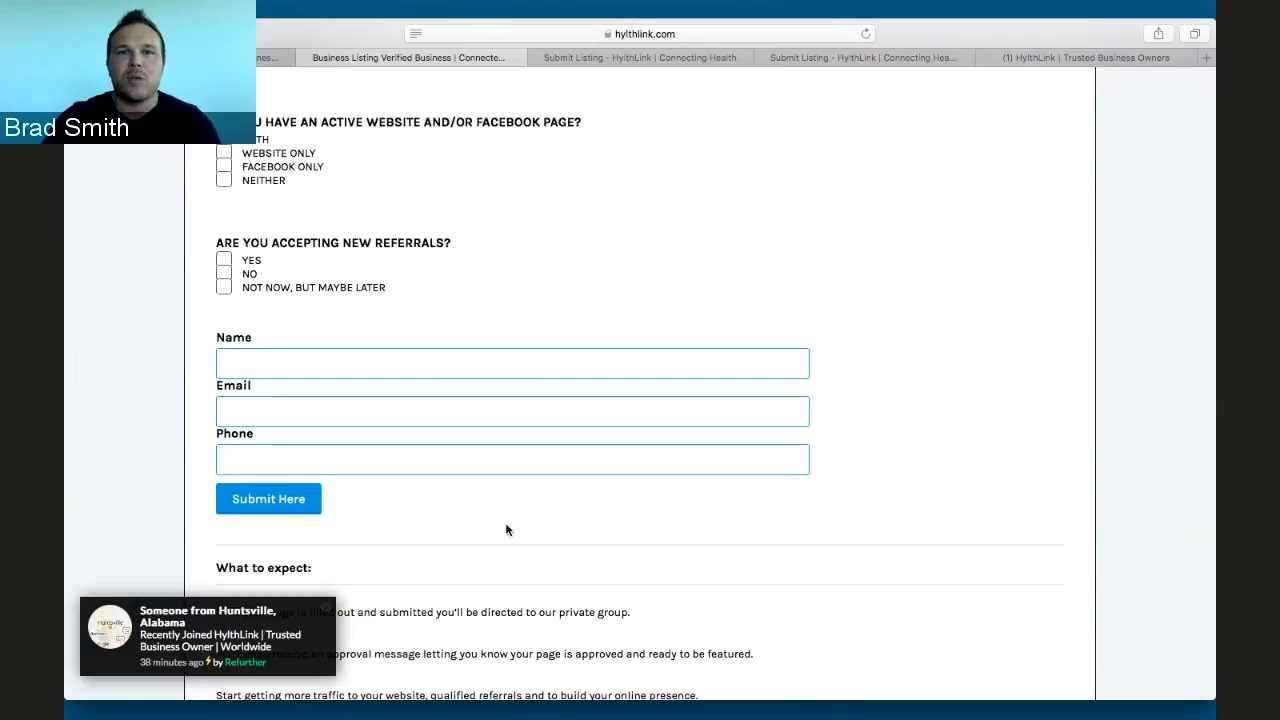
Step: Review the Submit Listing form for business Test in category Advertising Agency
click(636, 56)
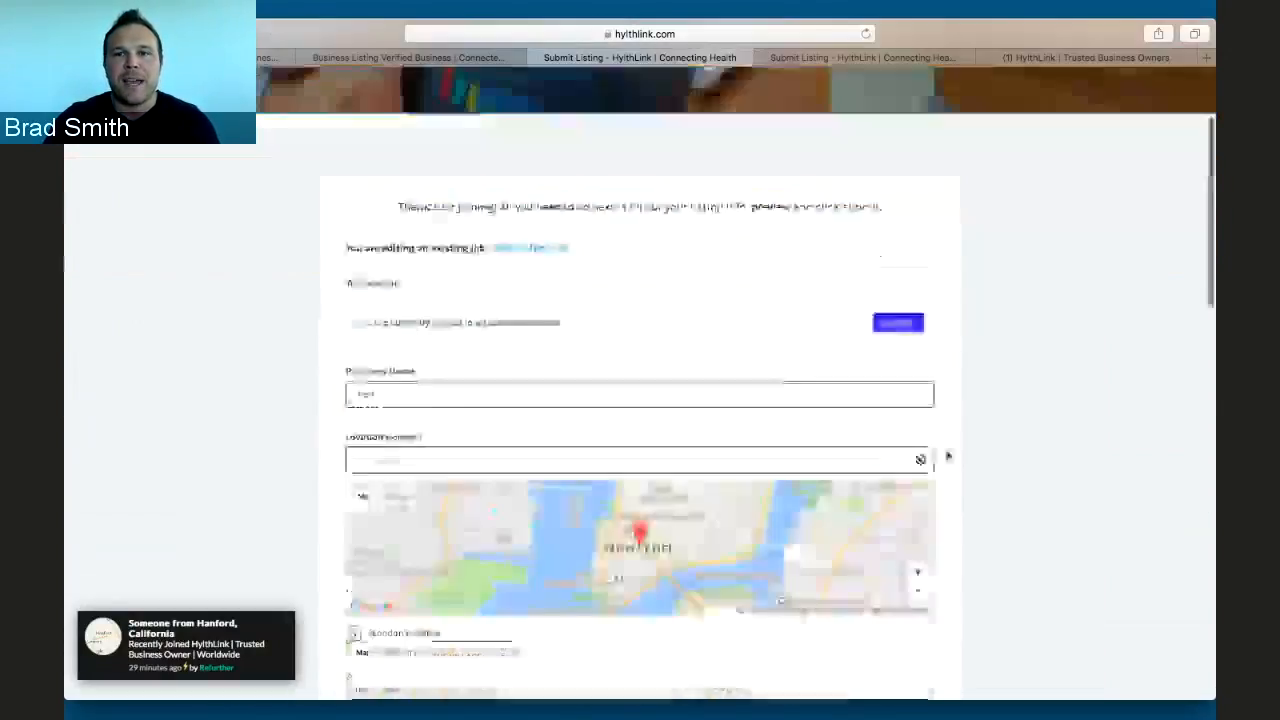
scroll(down, 3)
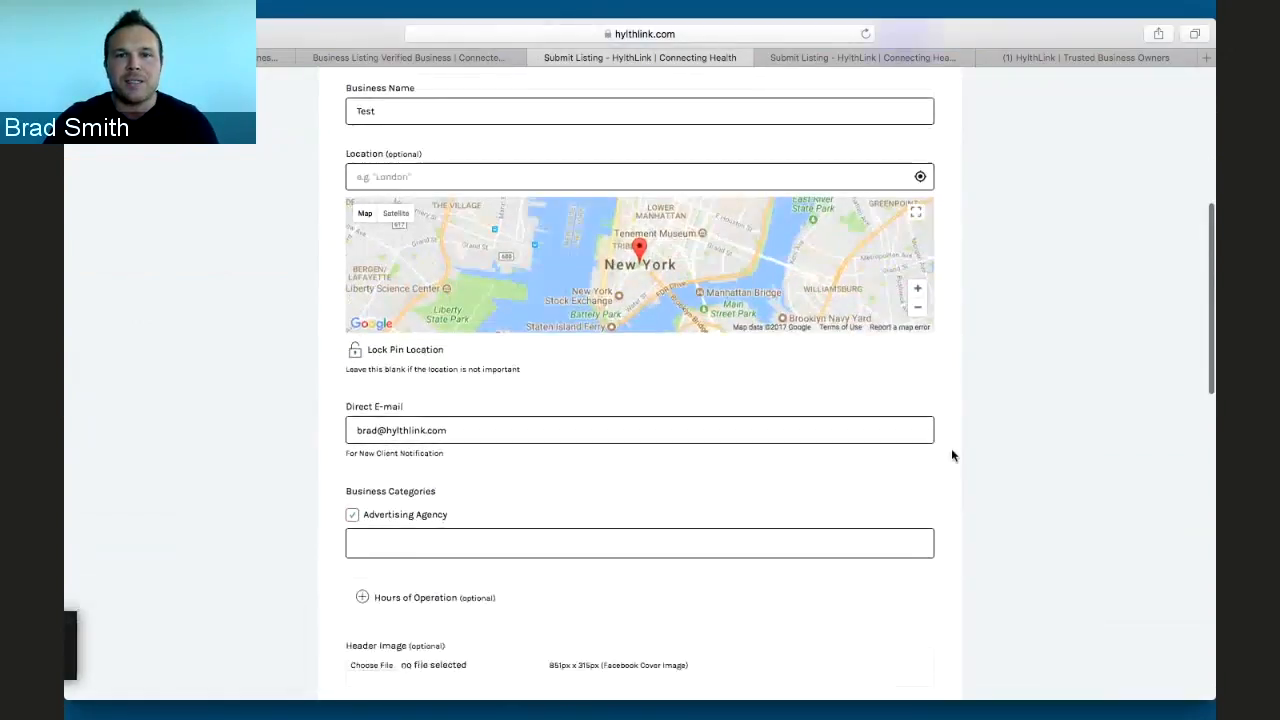
scroll(down, 3)
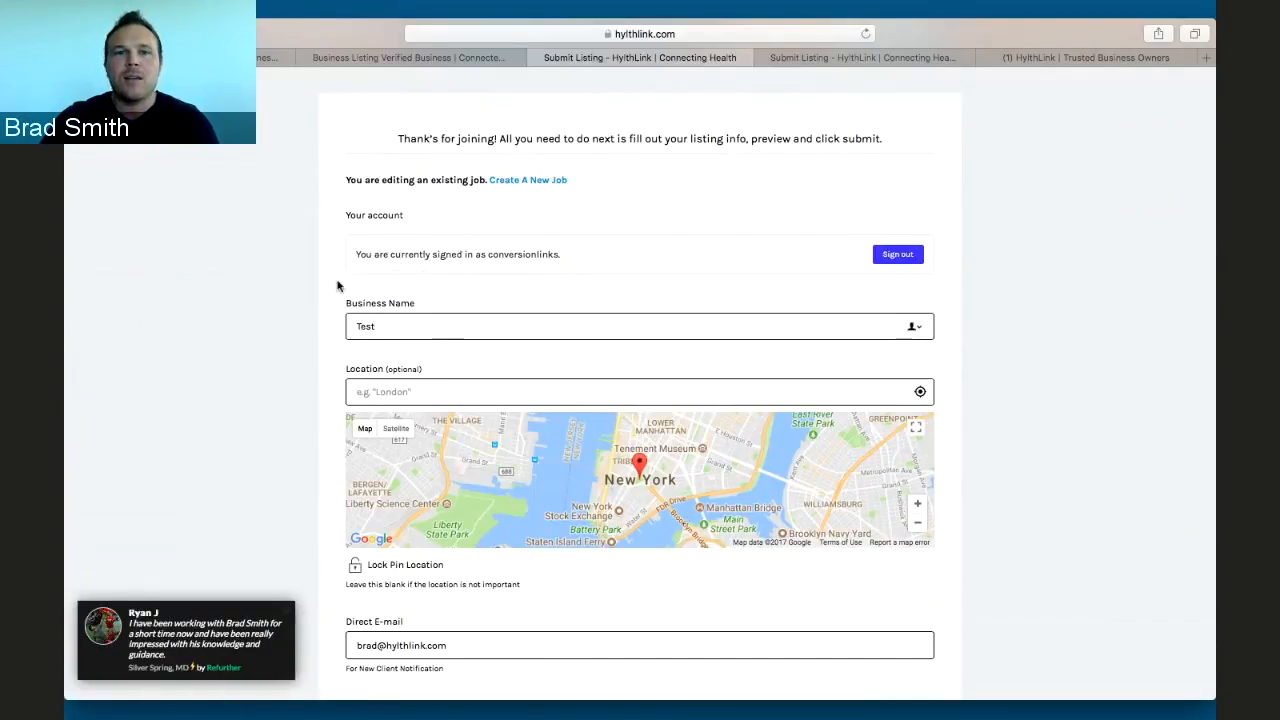
scroll(down, 3)
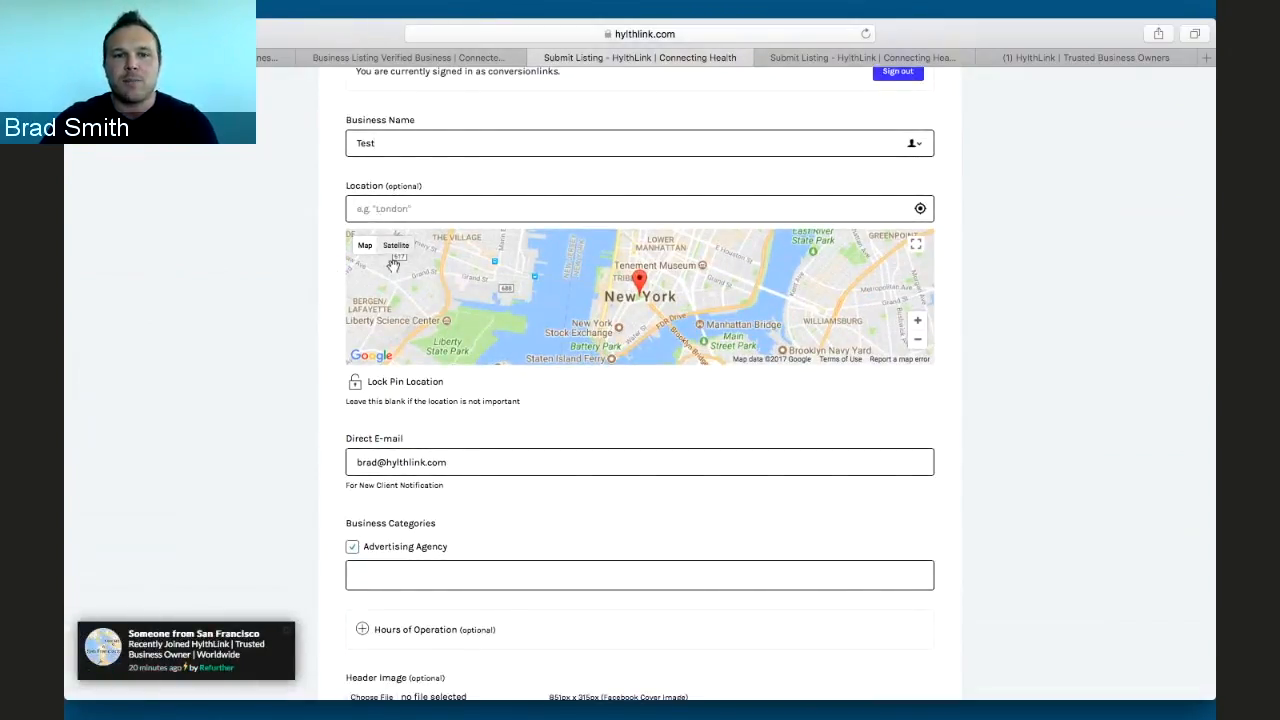
scroll(down, 3)
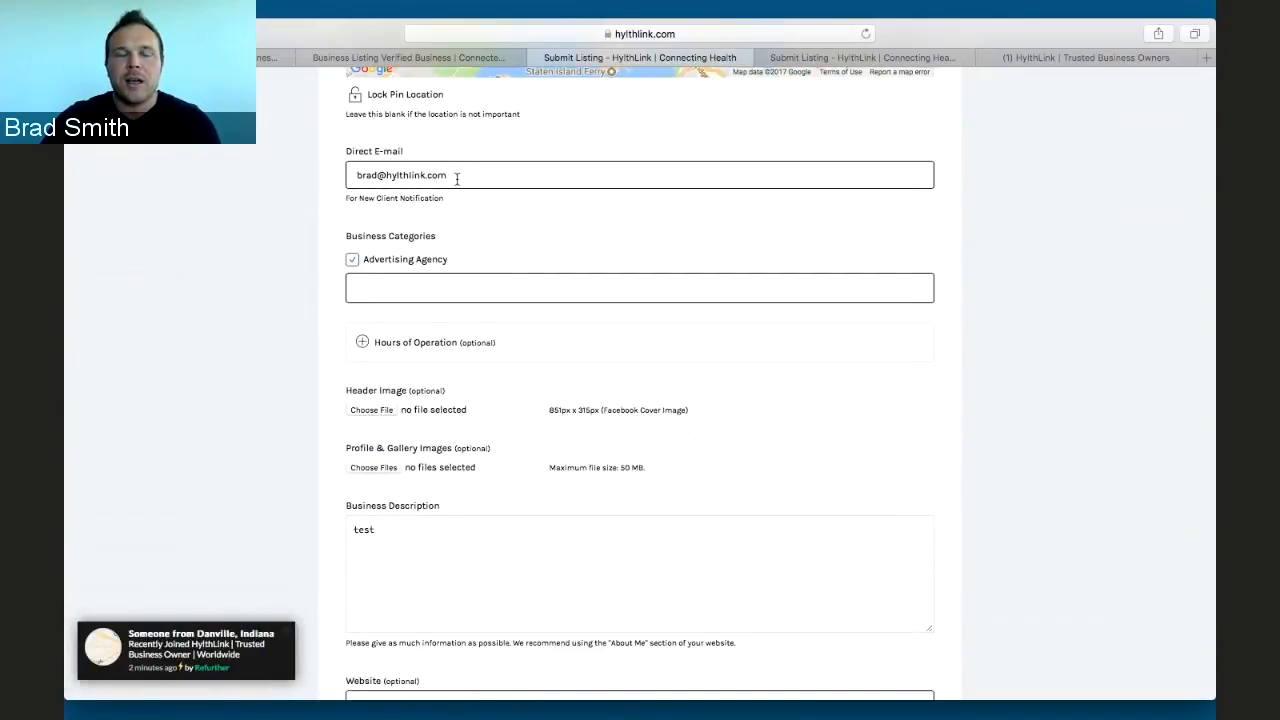
mouse_move(496, 220)
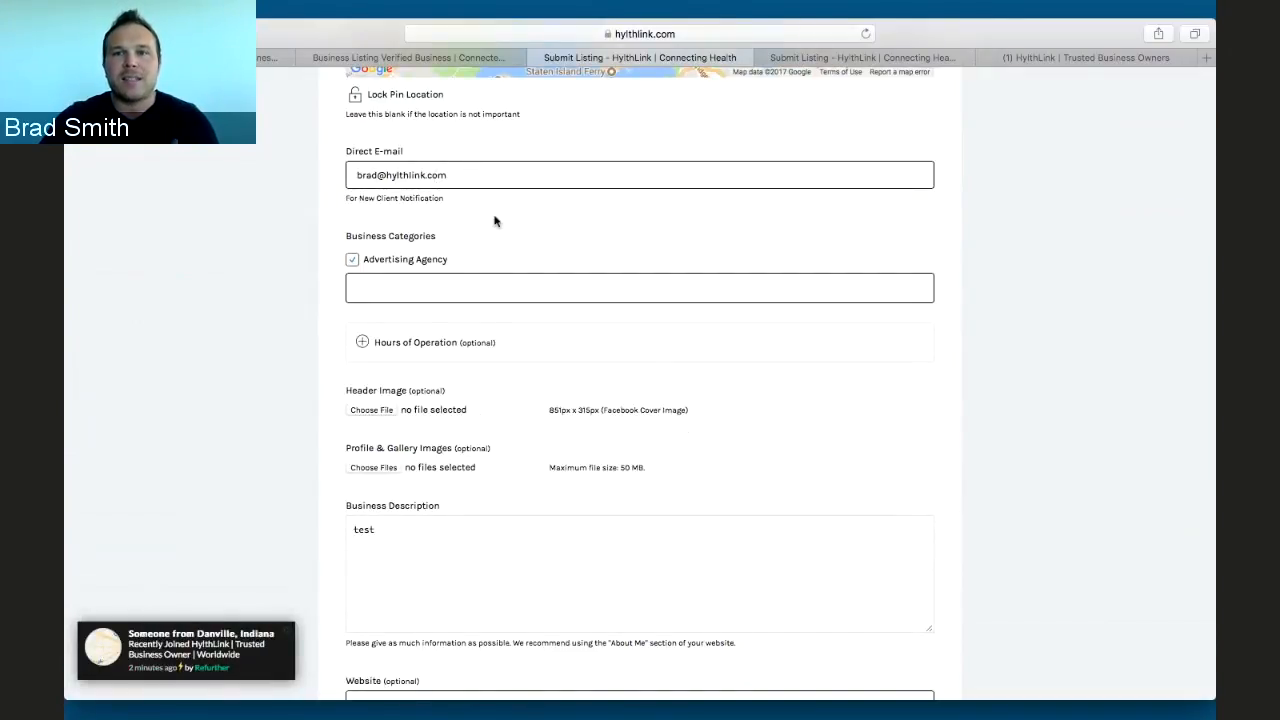
scroll(down, 3)
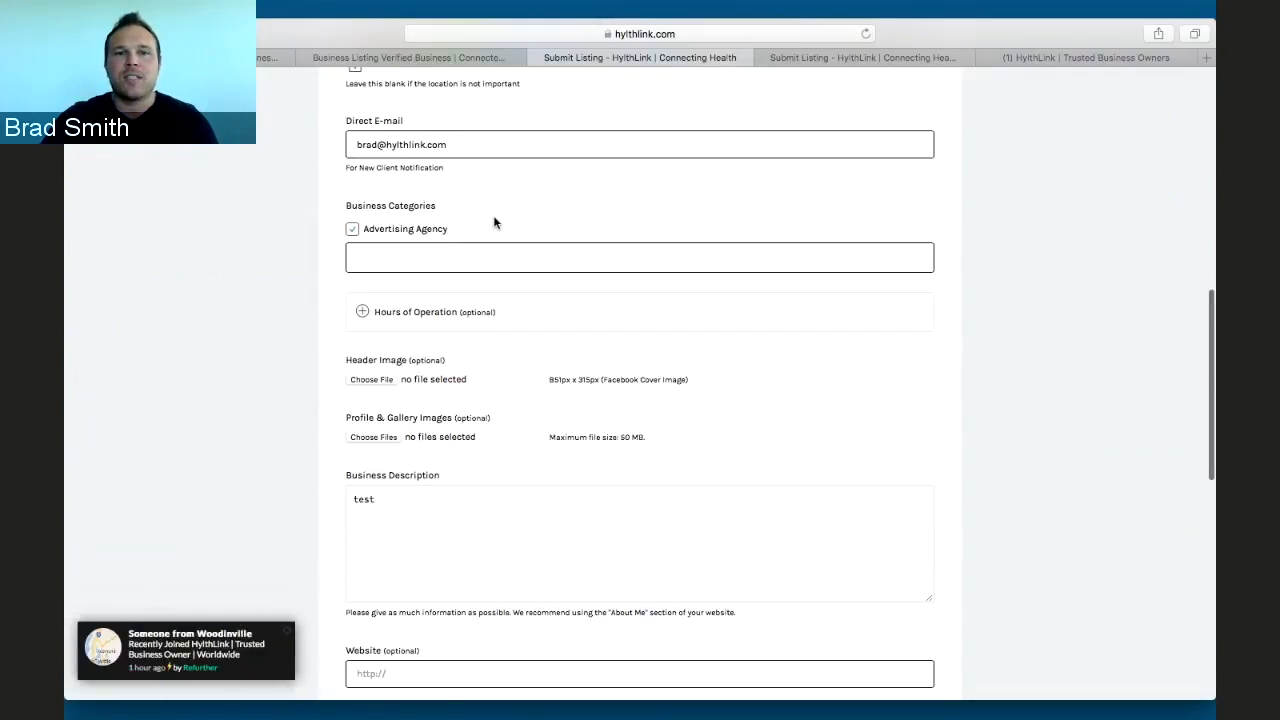
Step: Clear the placeholder text from the Business Description field
click(640, 256)
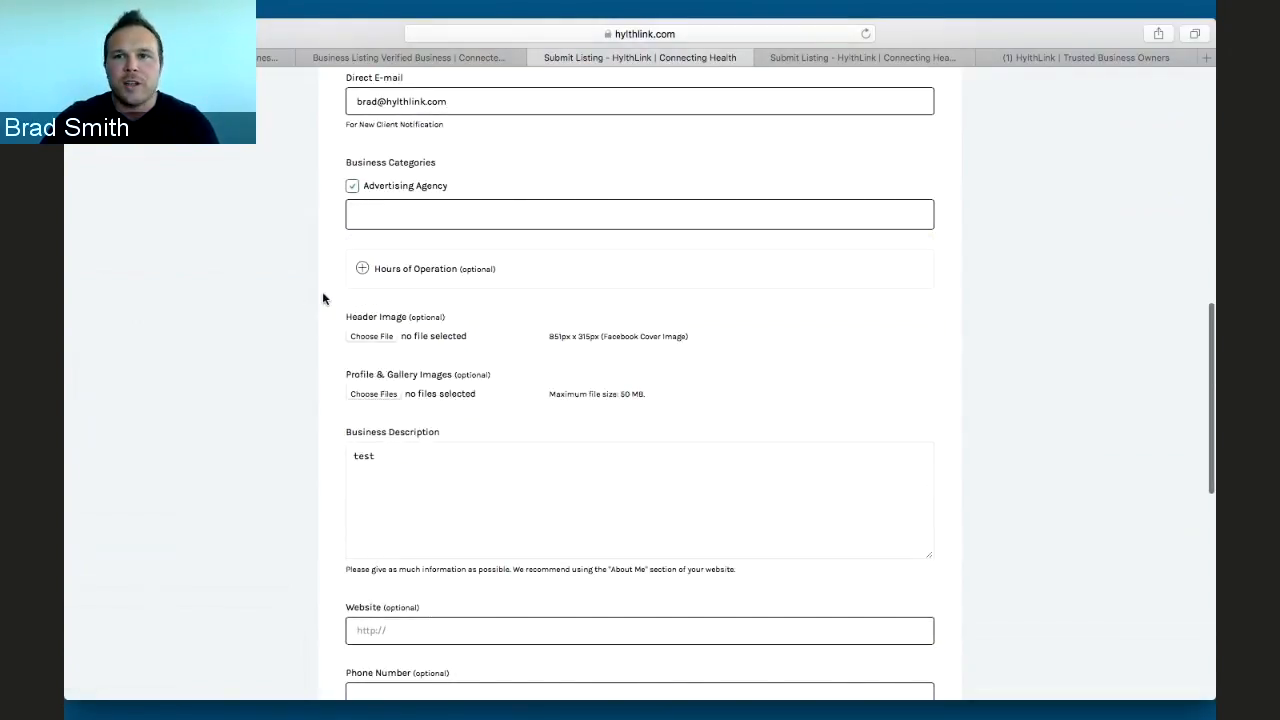
scroll(down, 3)
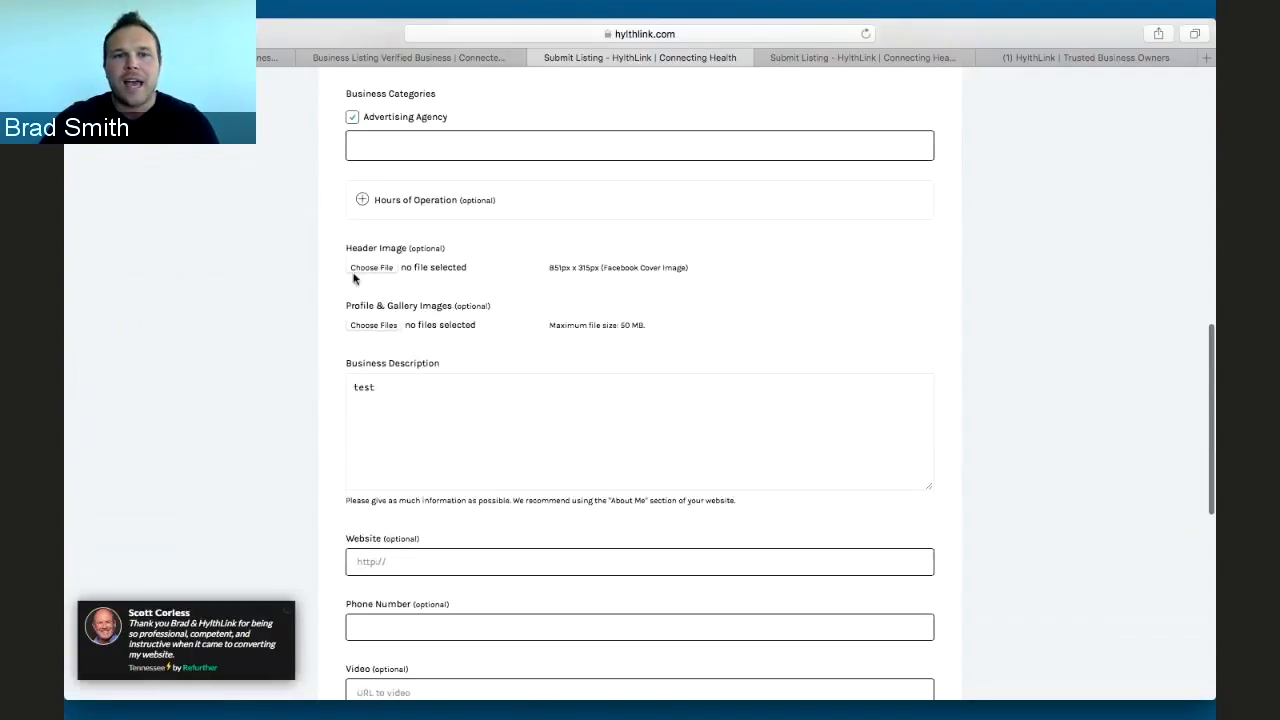
mouse_move(466, 280)
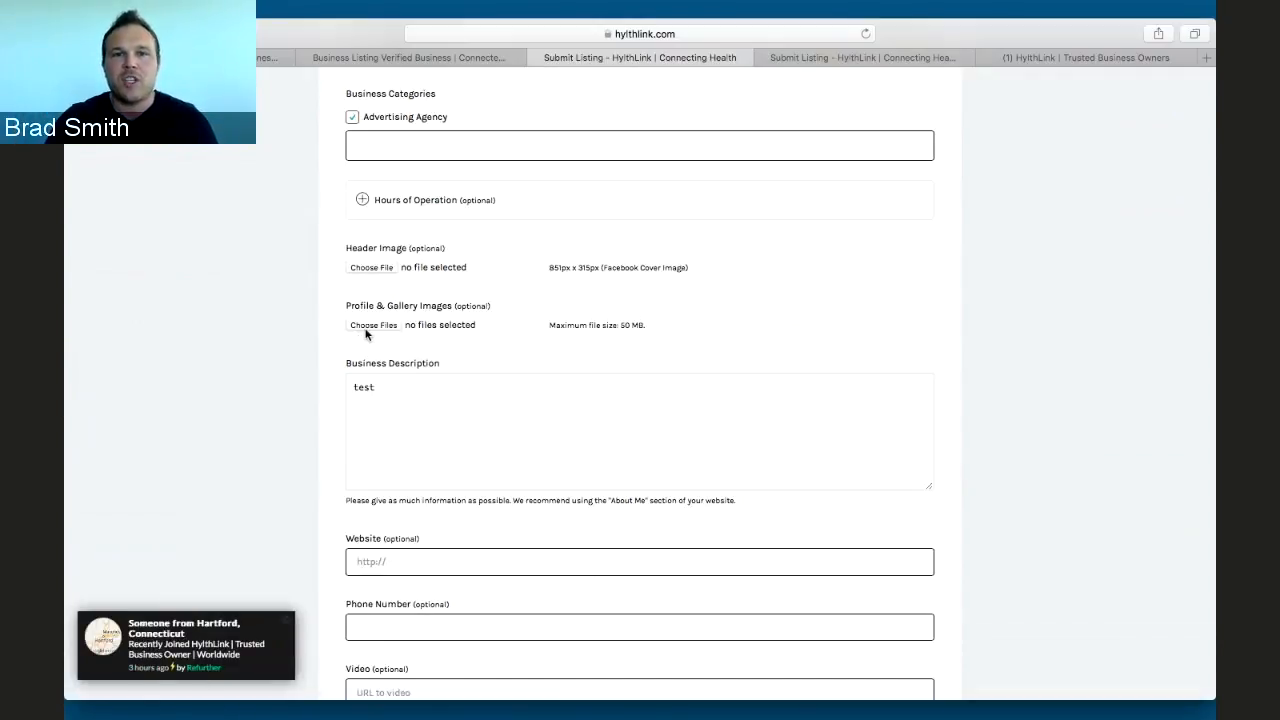
mouse_move(368, 332)
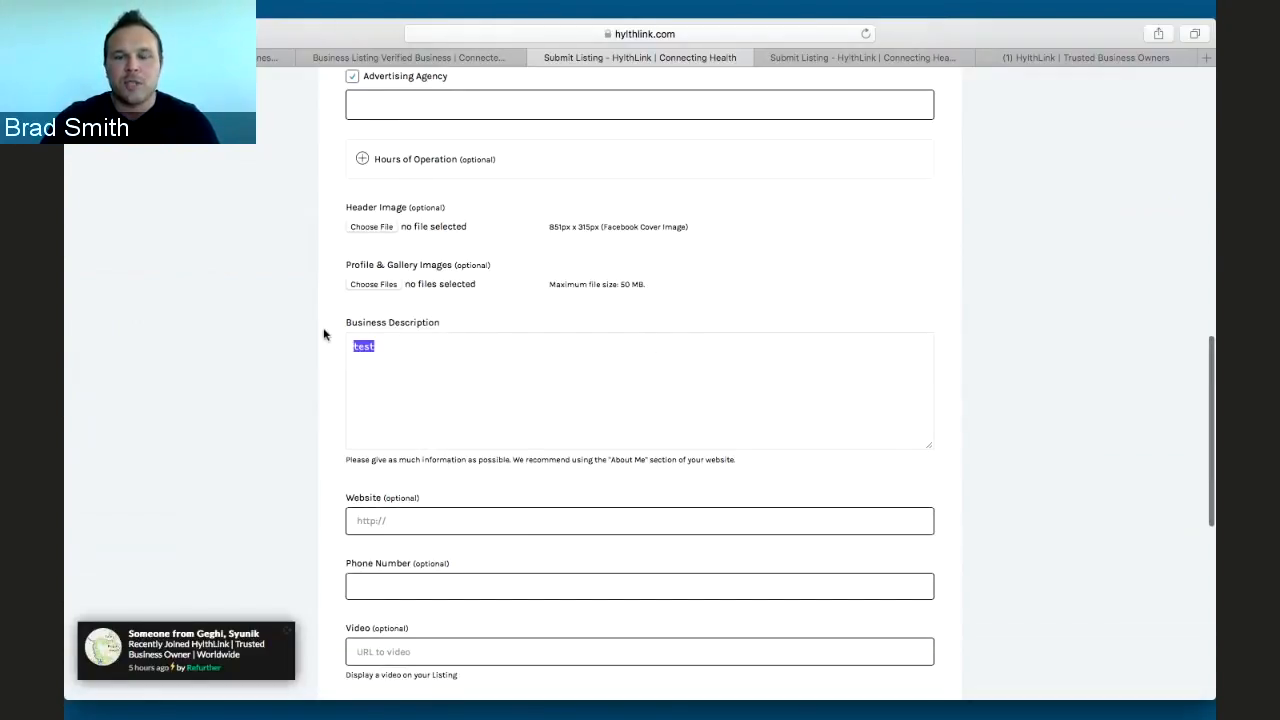
key(Backspace)
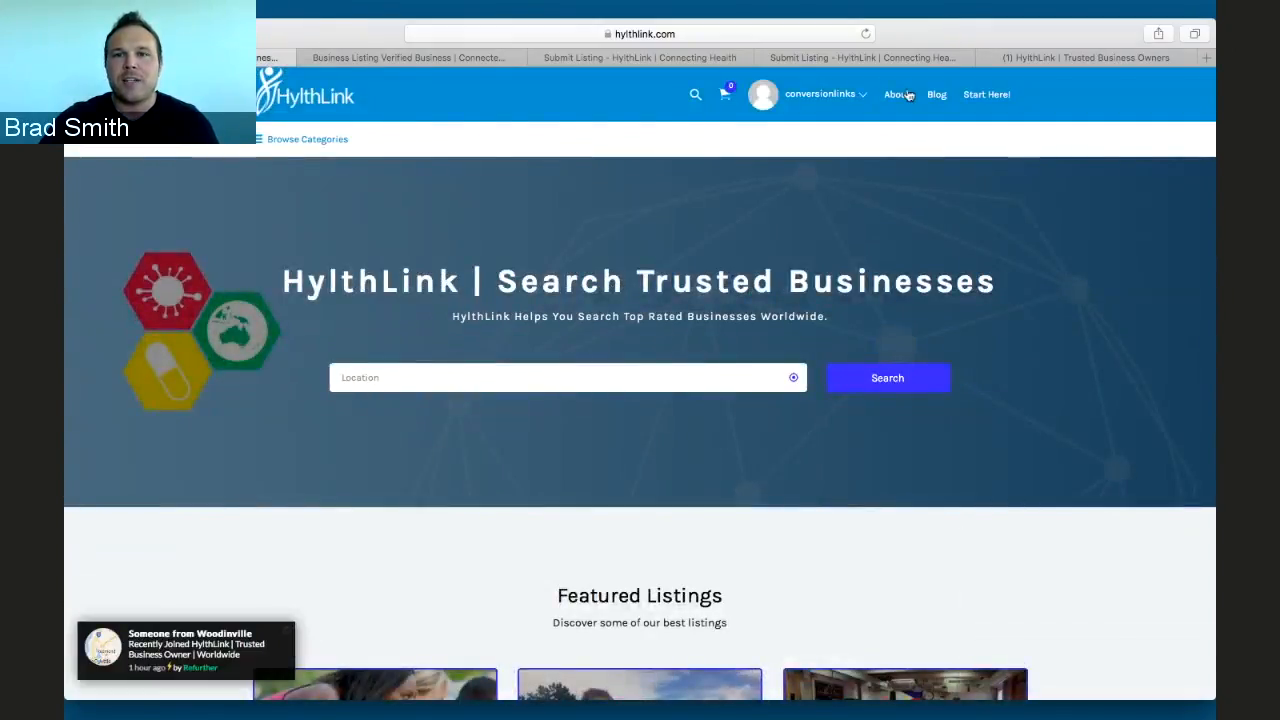
Step: Fill Business Description with the two-paragraph text about finding the most trusted businesses
click(860, 56)
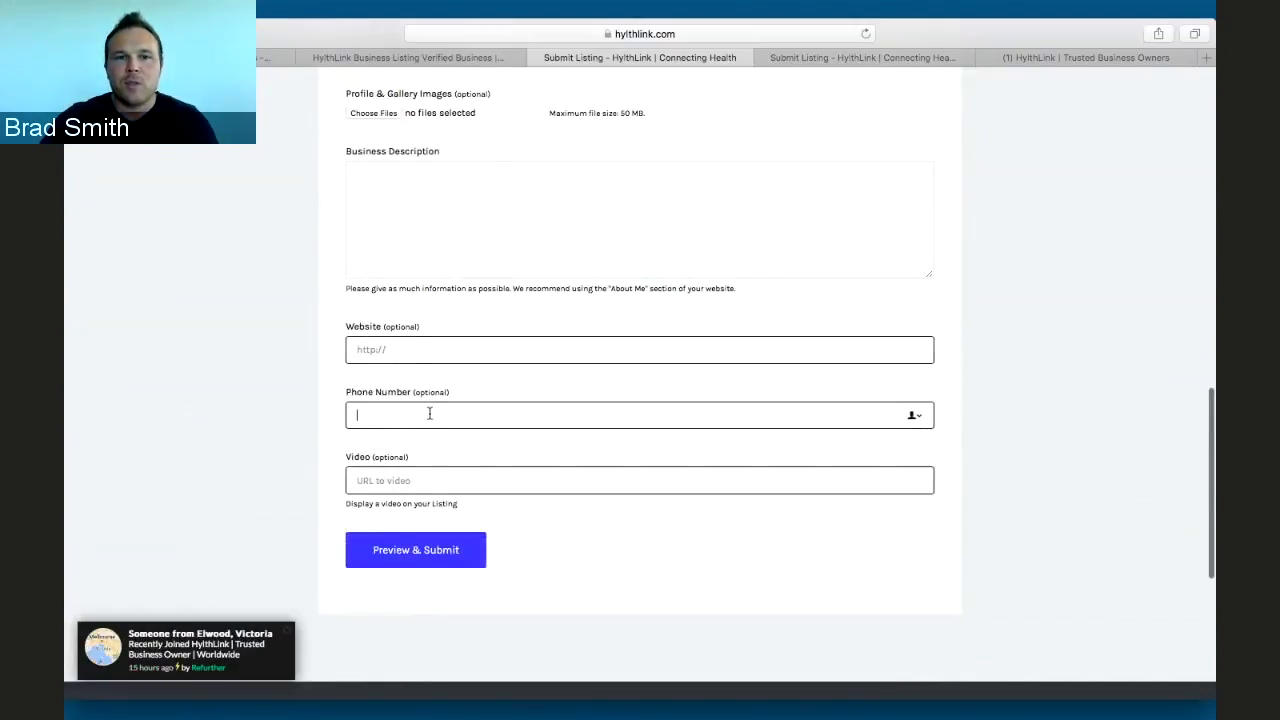
scroll(down, 3)
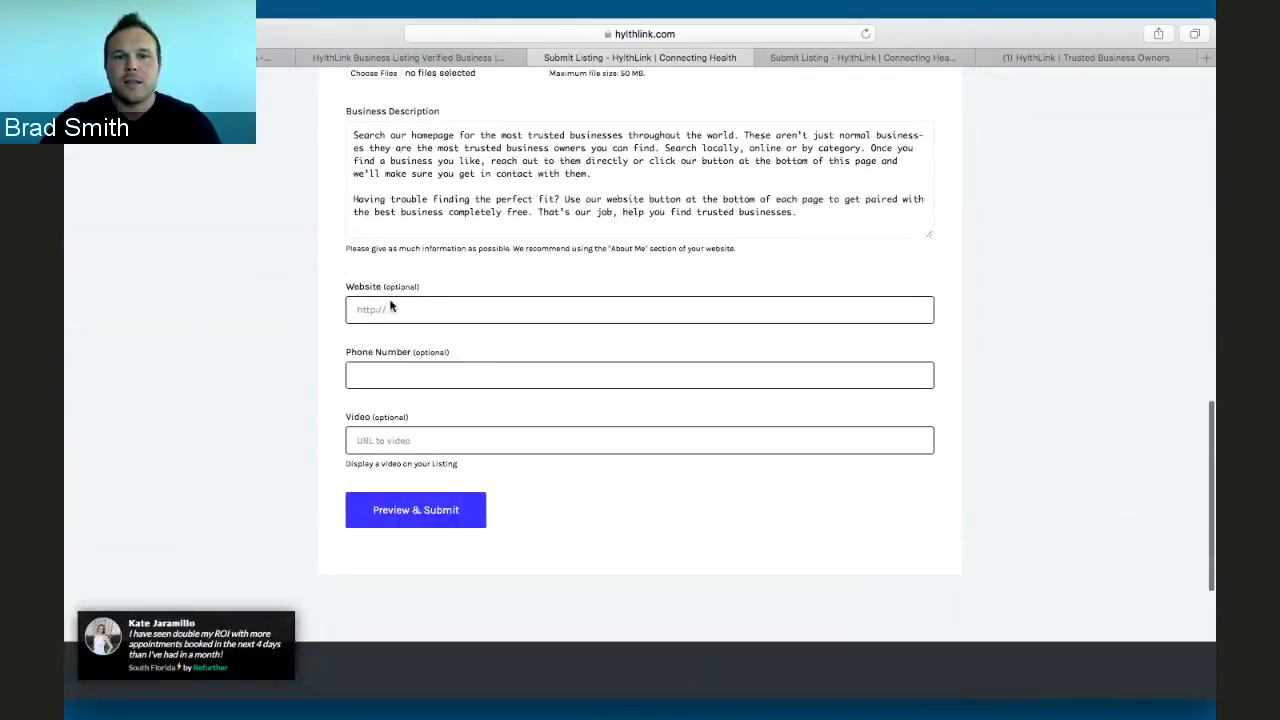
scroll(down, 3)
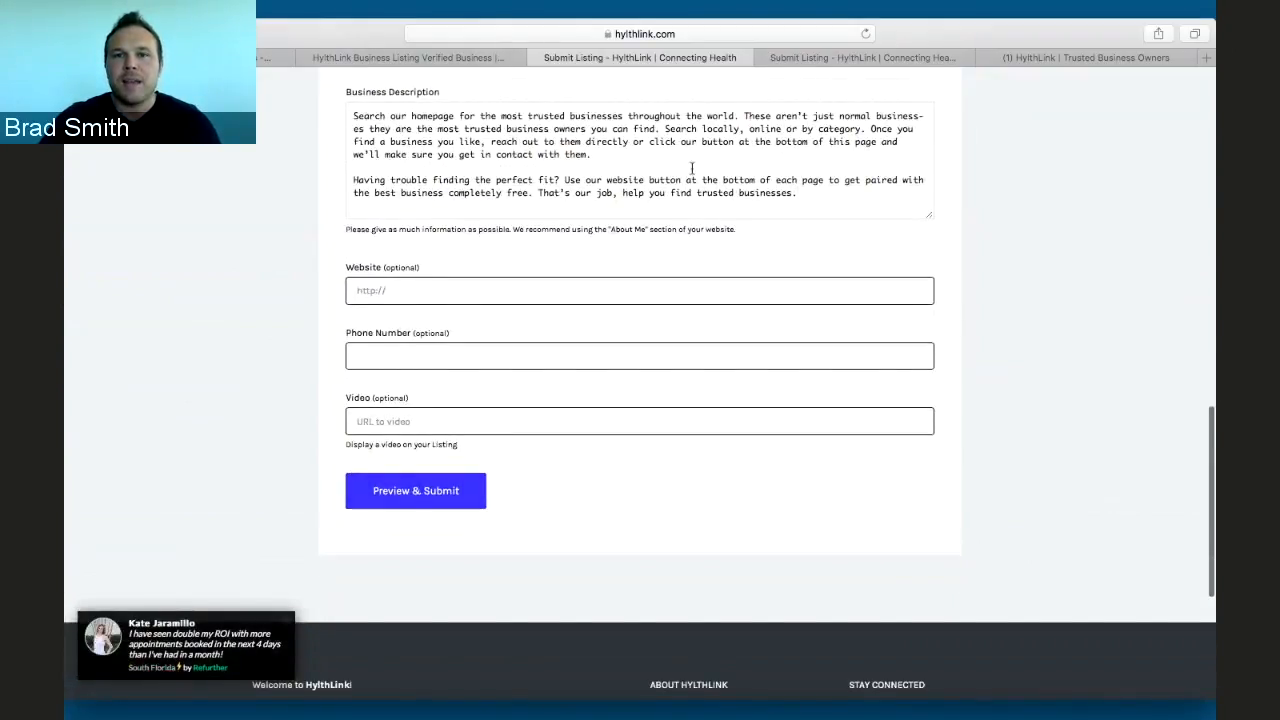
Step: Preview the Test listing, then show the HylthLink | Trusted Business Owners Facebook group
click(416, 490)
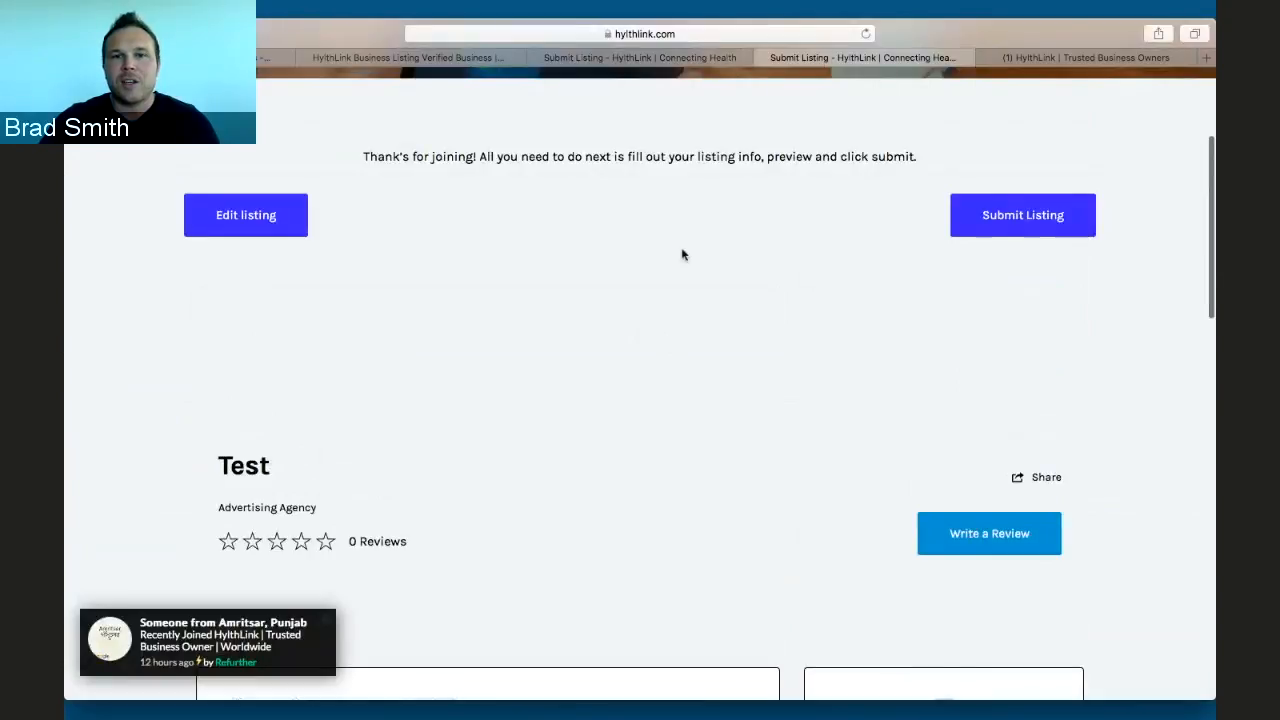
mouse_move(634, 442)
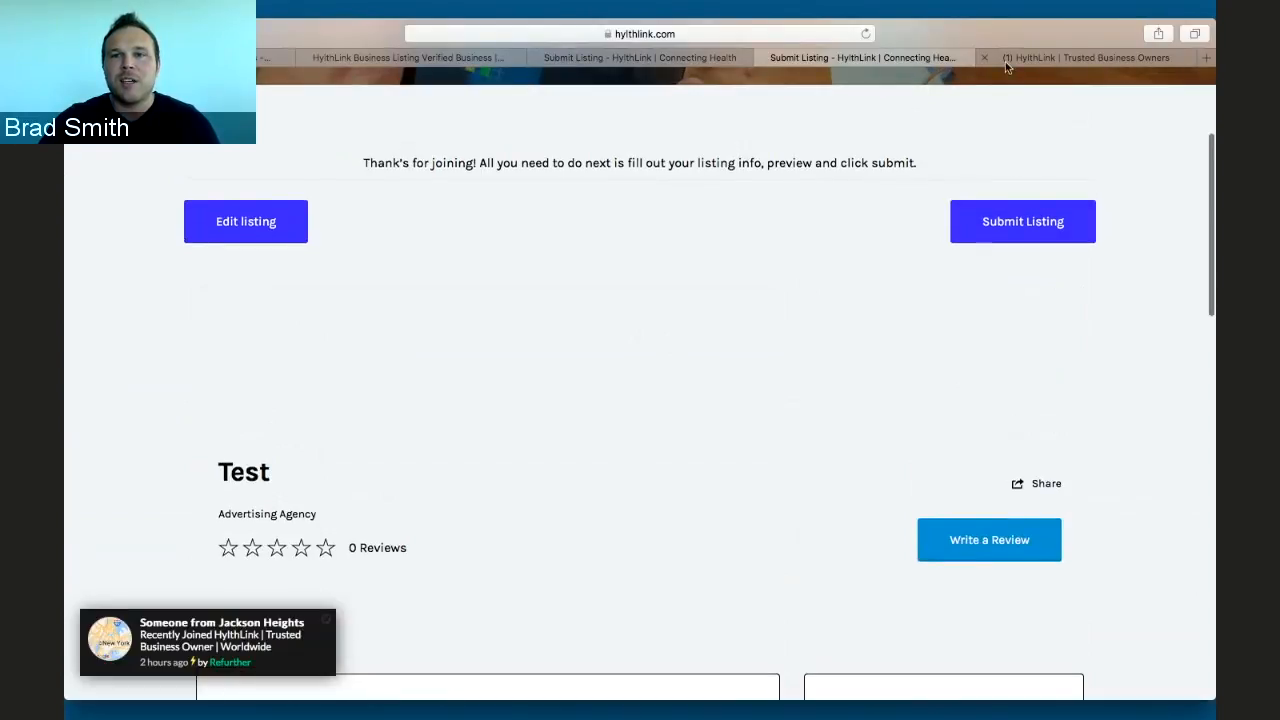
click(1096, 56)
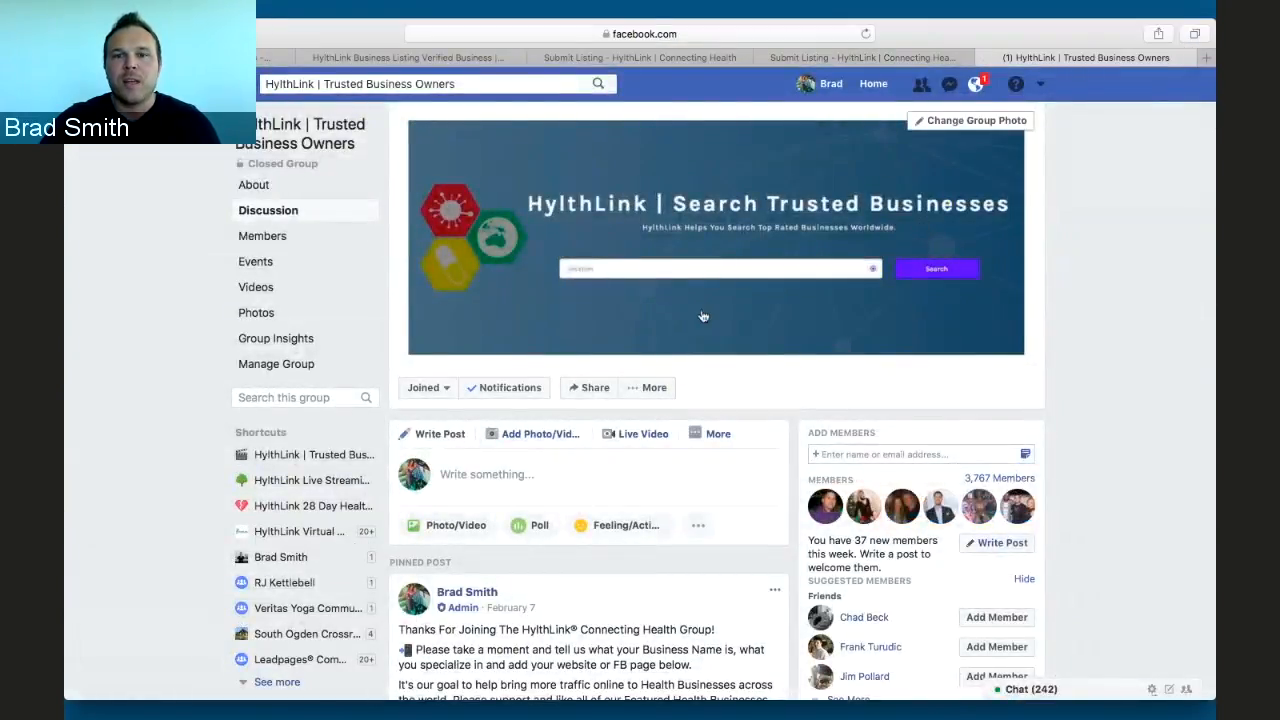
mouse_move(708, 344)
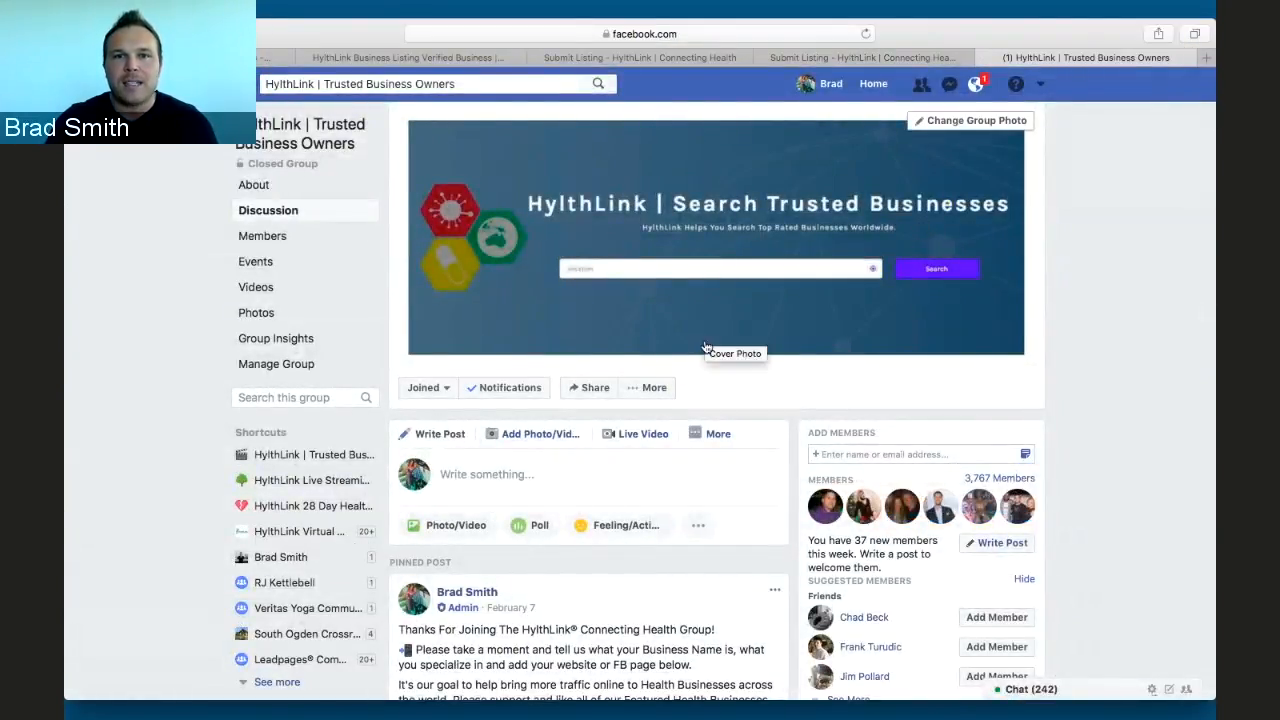